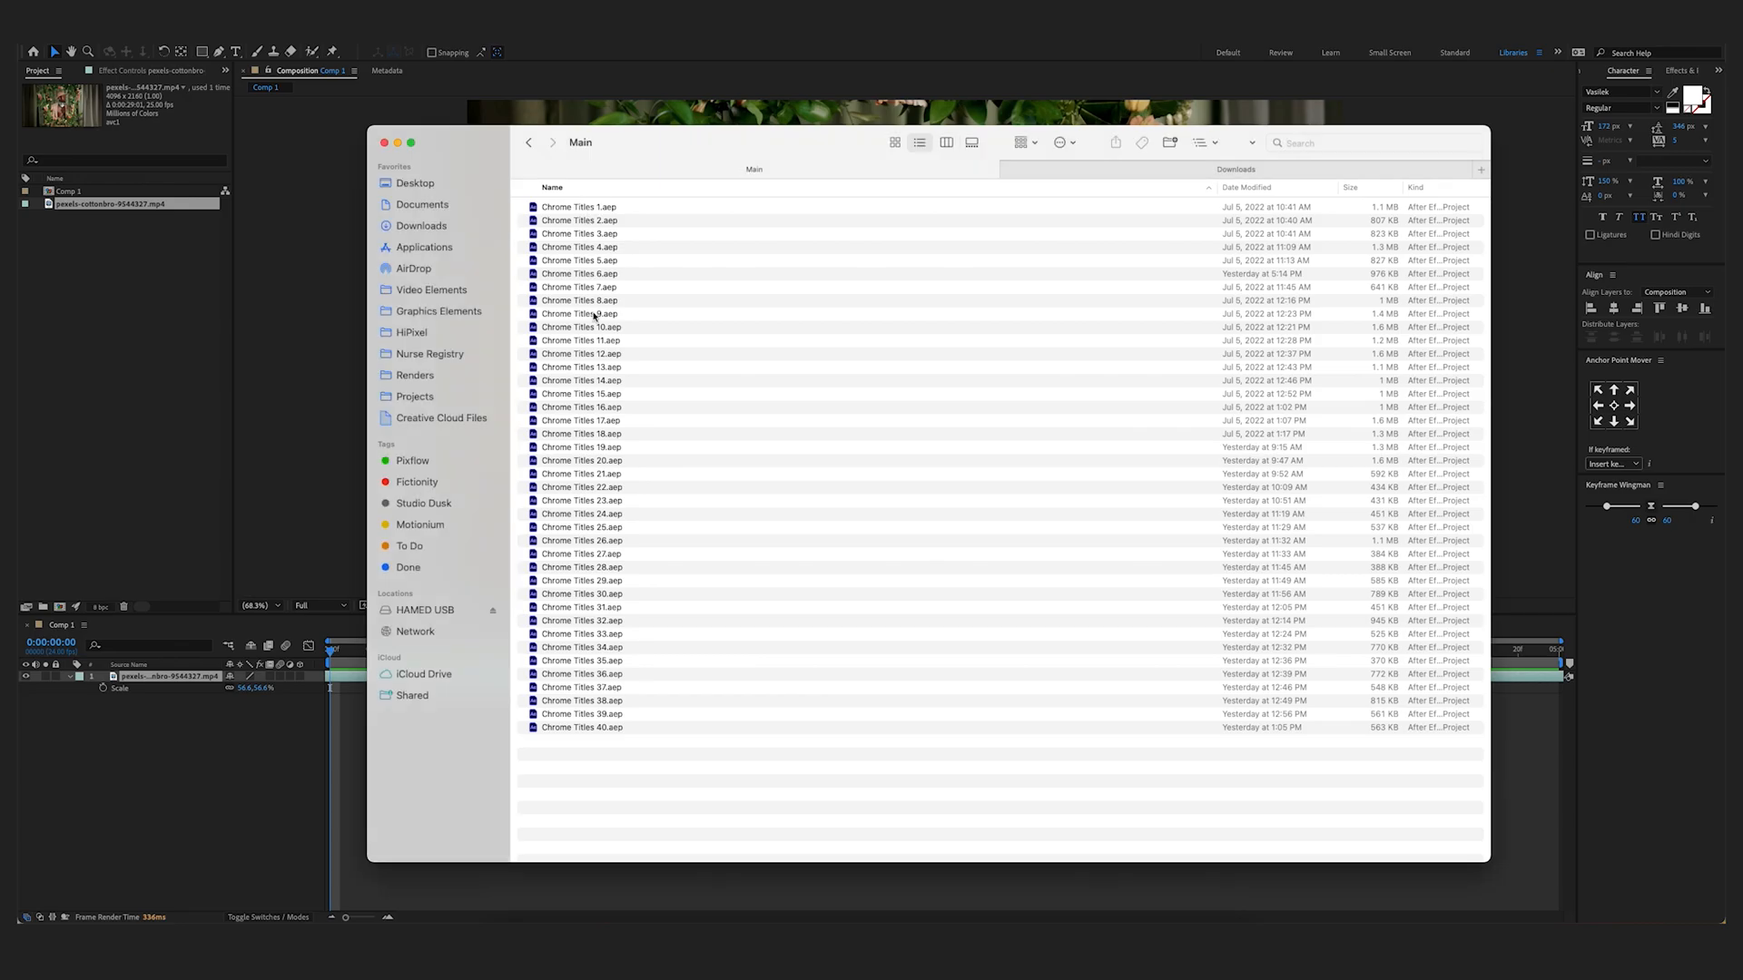
mouse_move(603, 732)
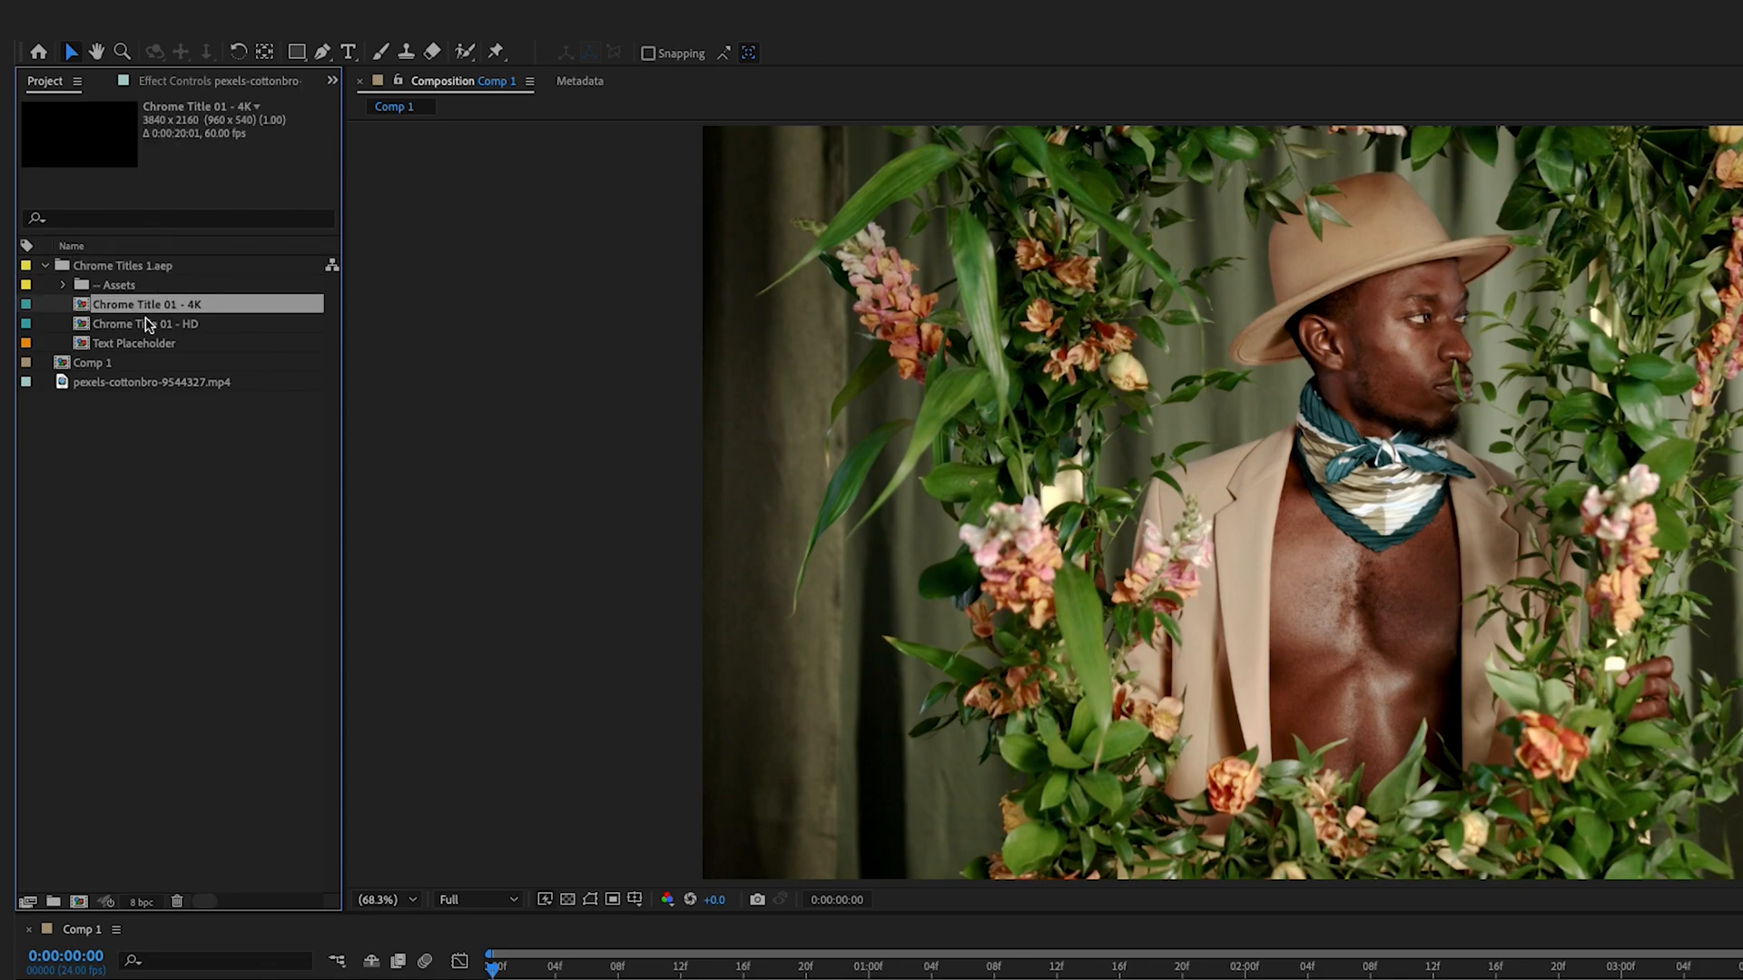
mouse_move(200, 333)
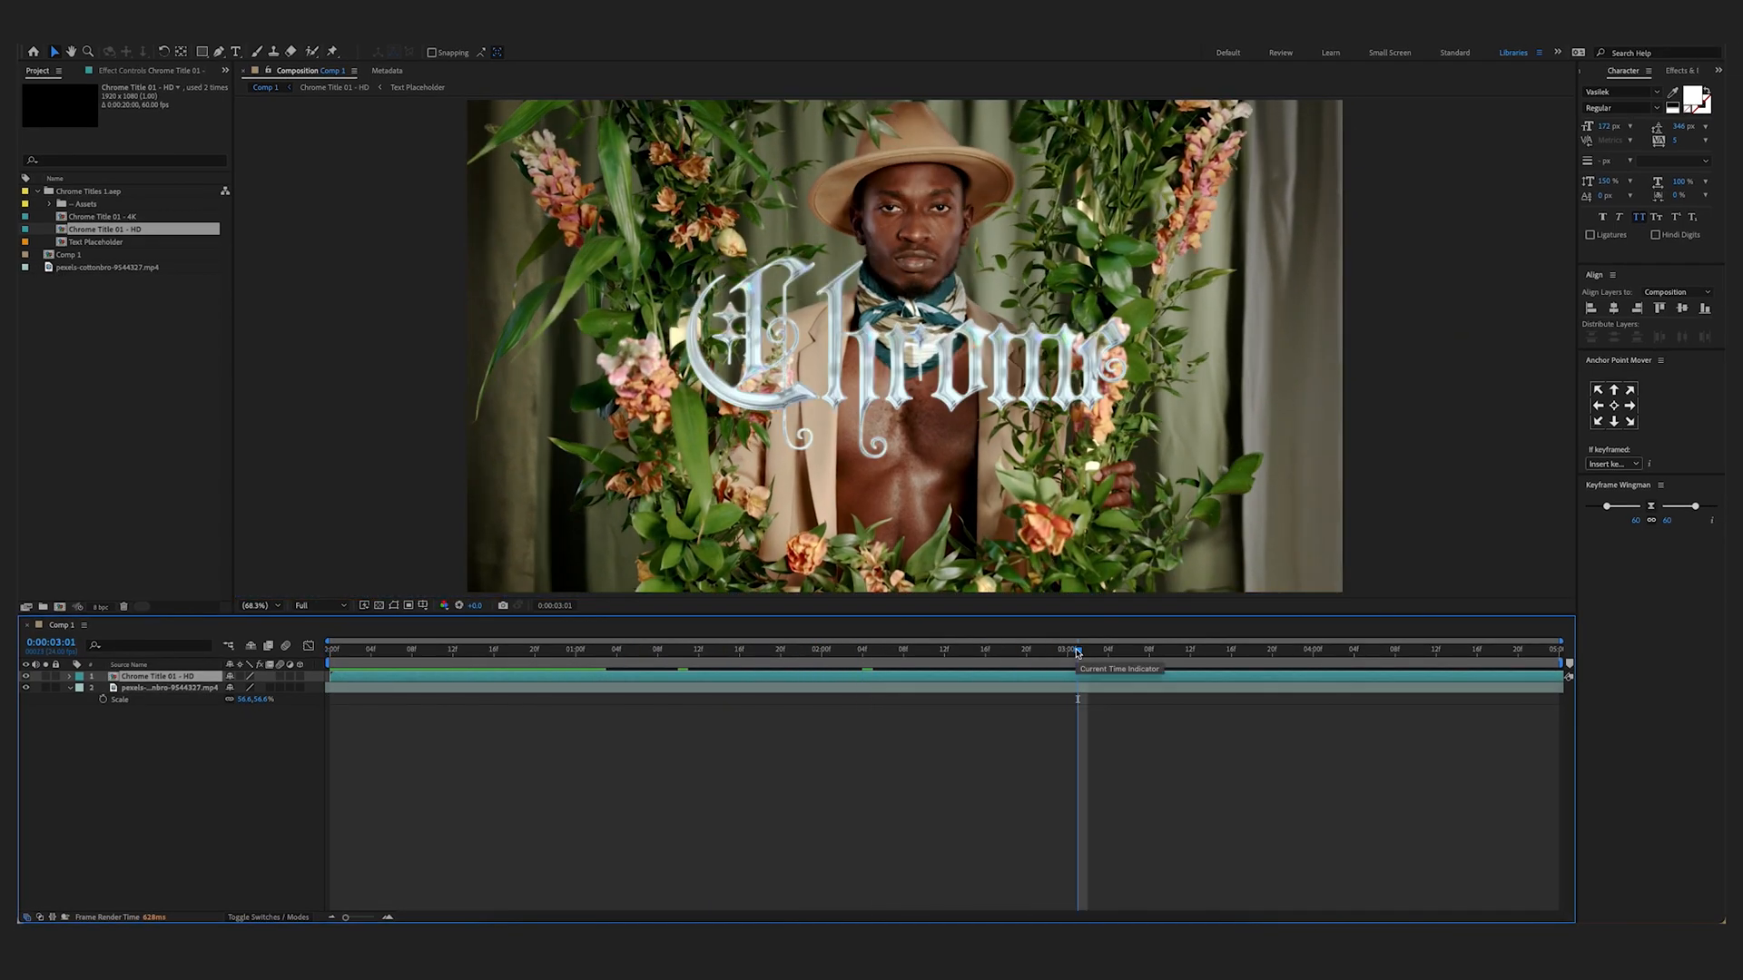
mouse_move(86, 242)
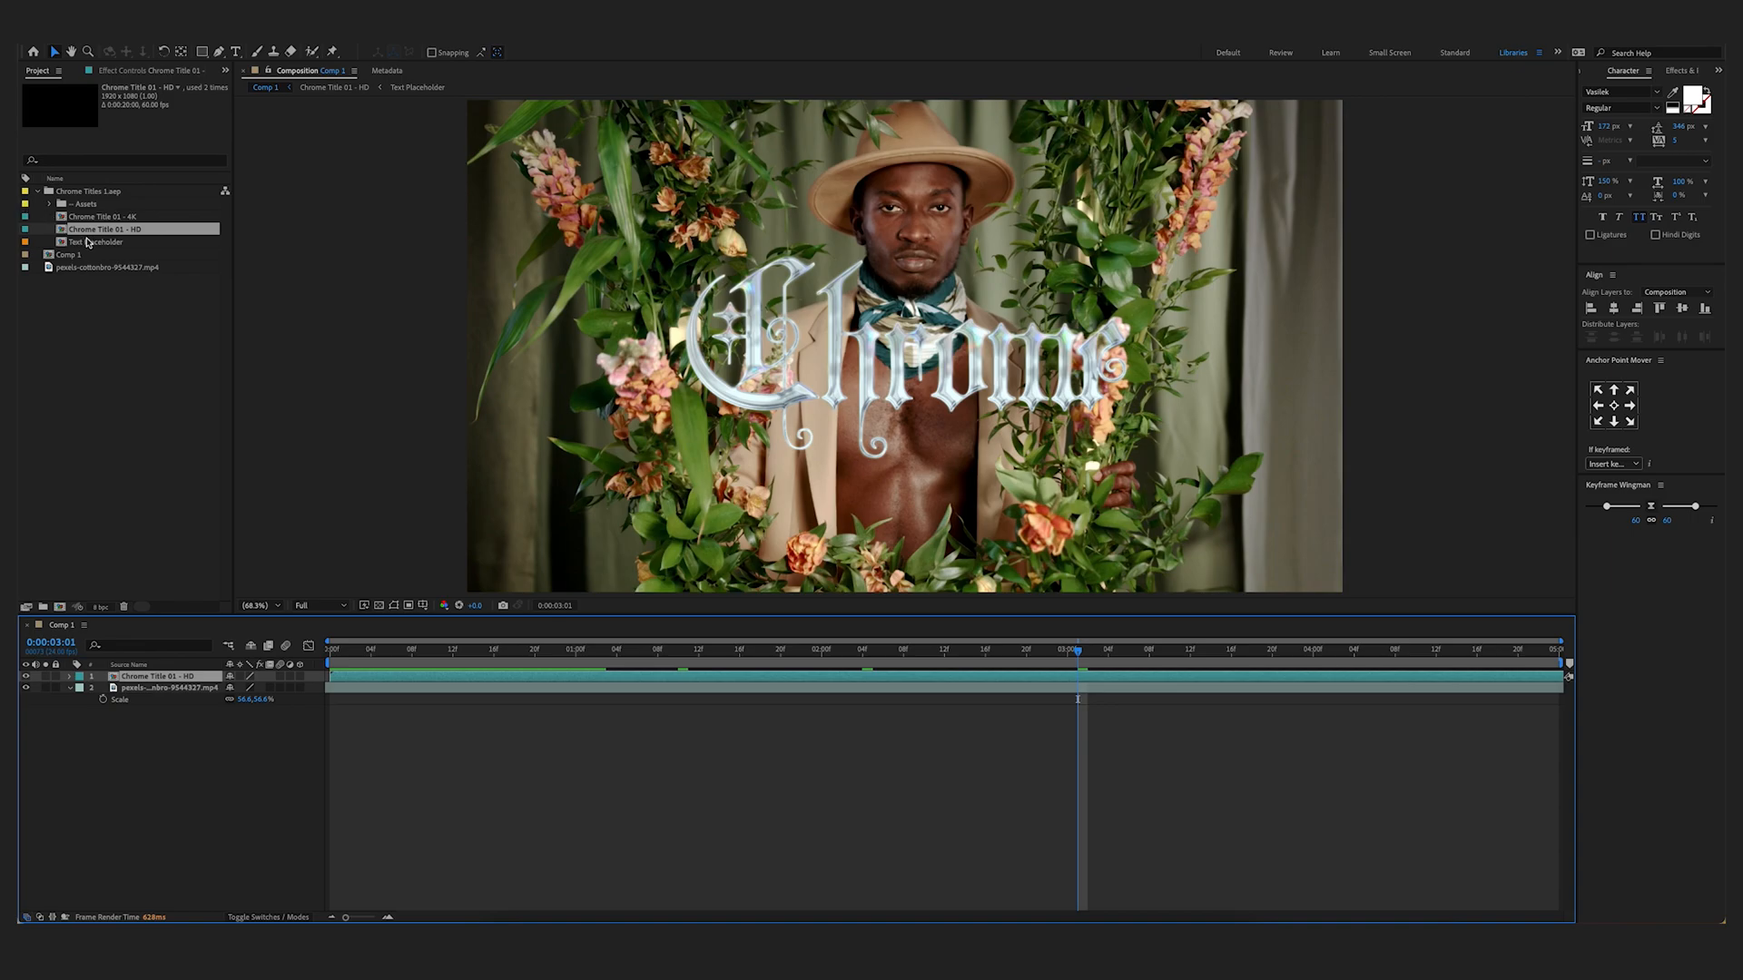
mouse_move(98, 246)
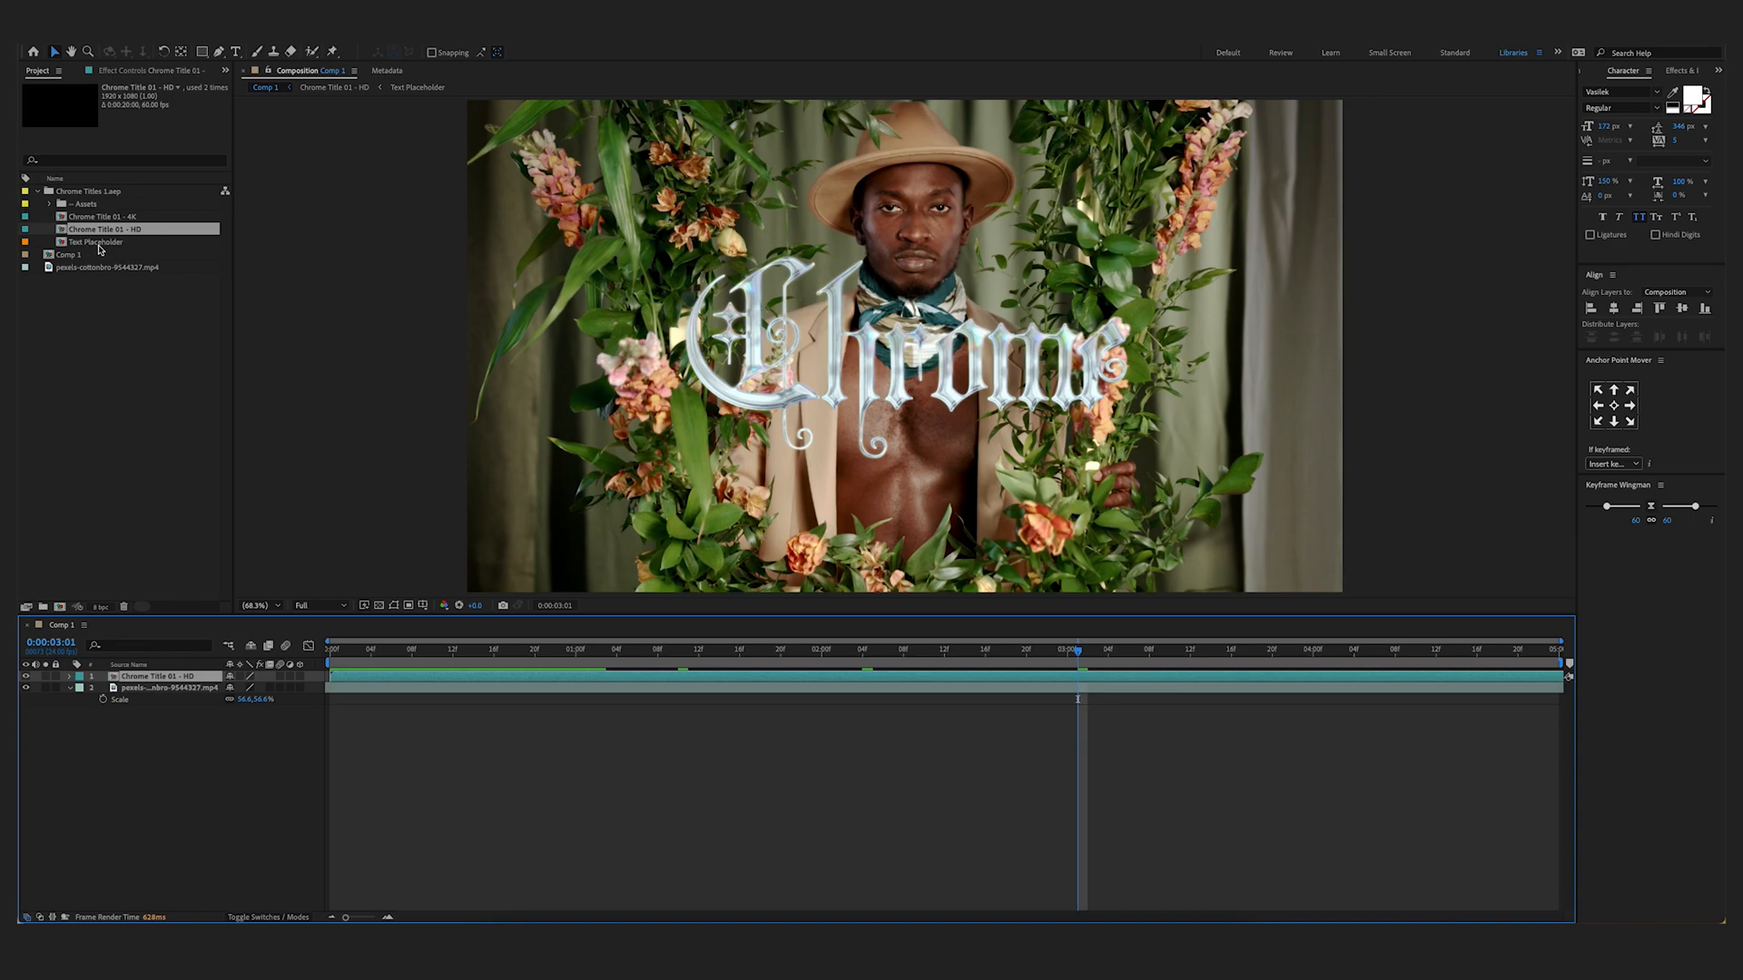
Select the Text Placeholder composition in the Project panel
click(96, 242)
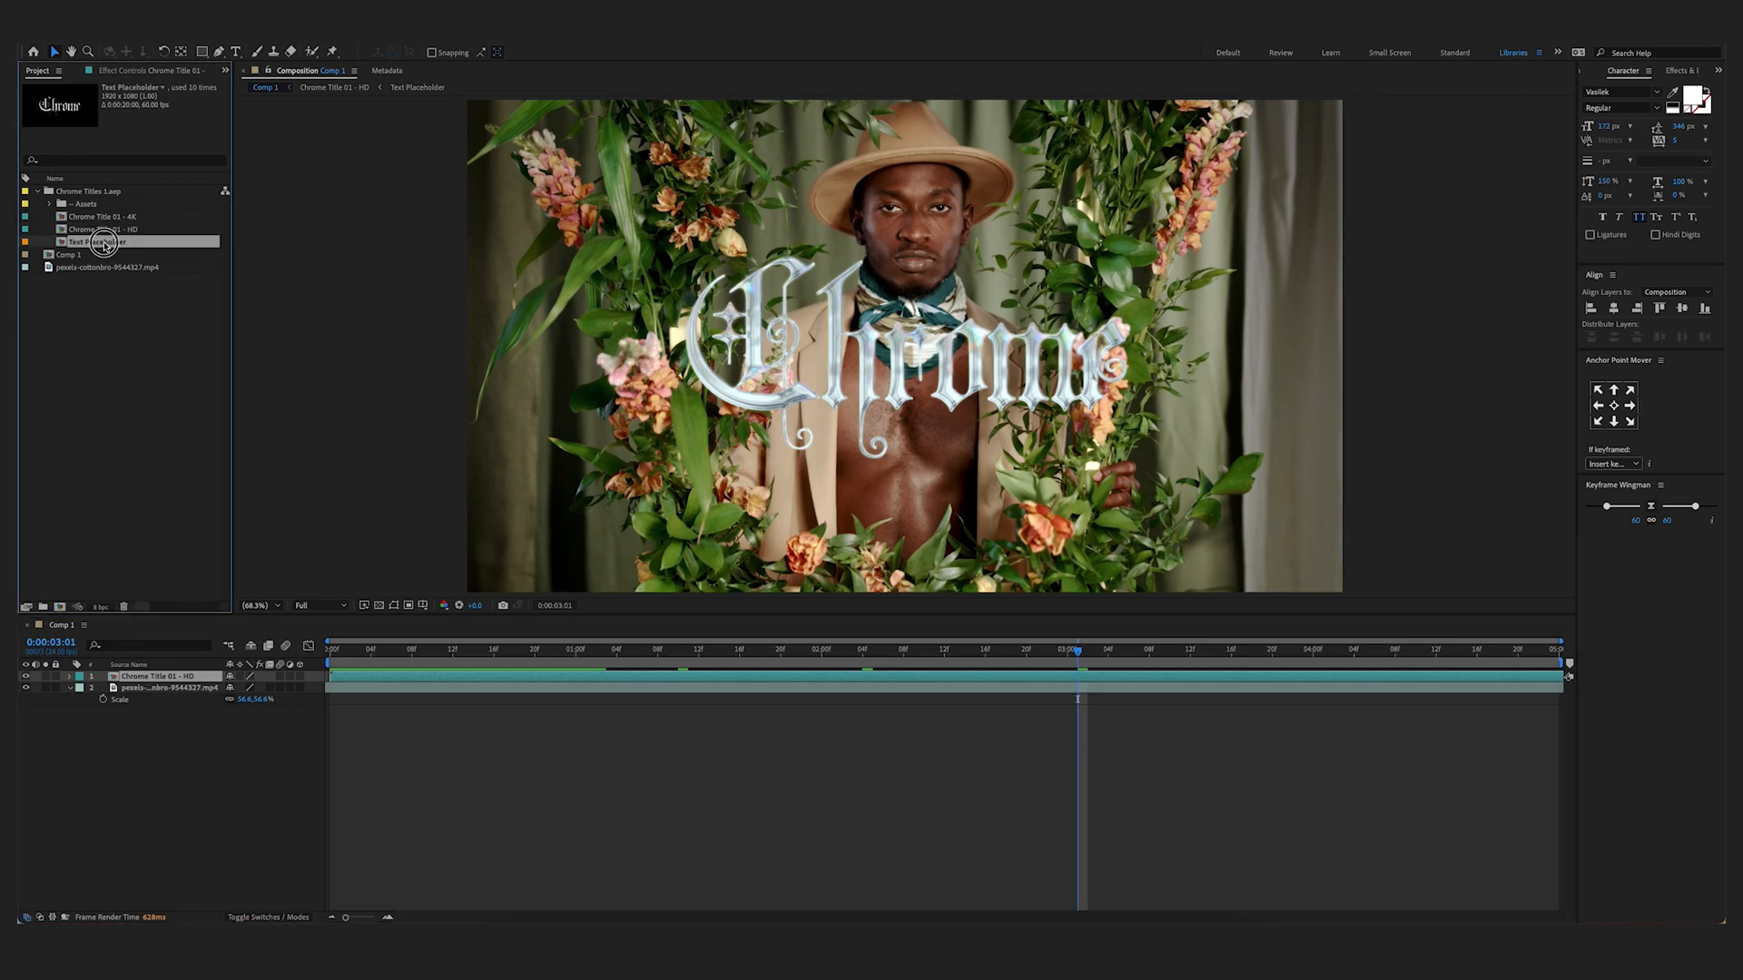
Open Text Placeholder, change the title to 'Flowers', and try other fonts
double_click(97, 242)
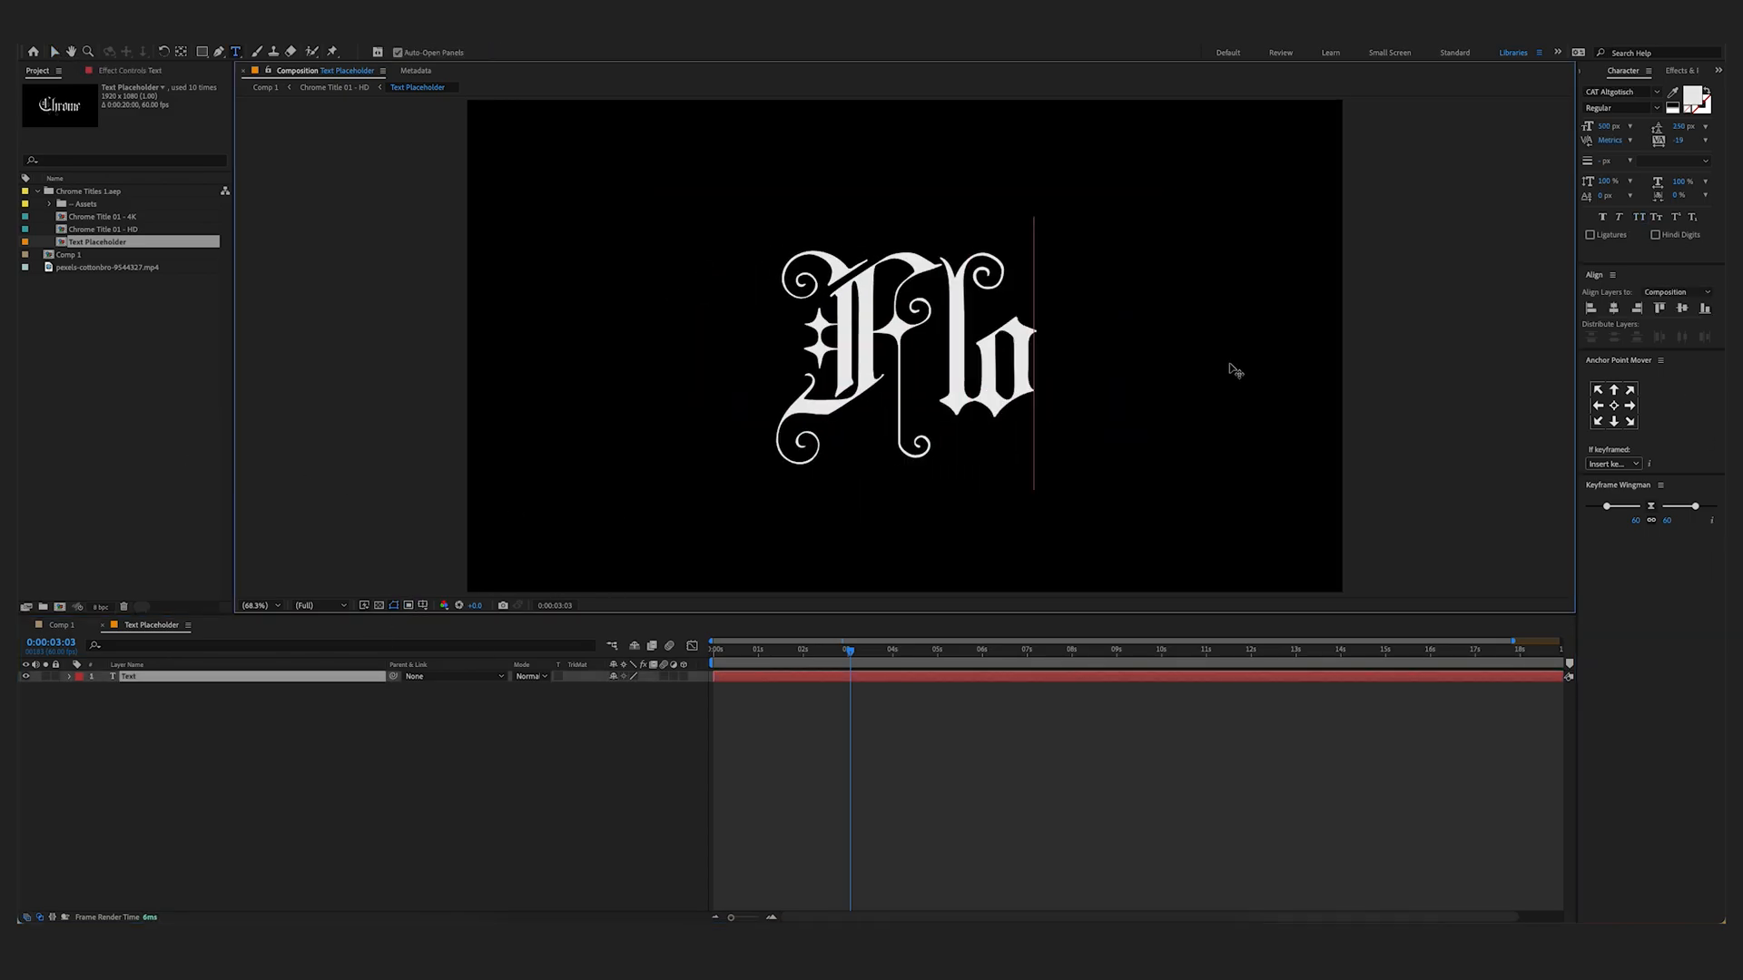
click(1618, 90)
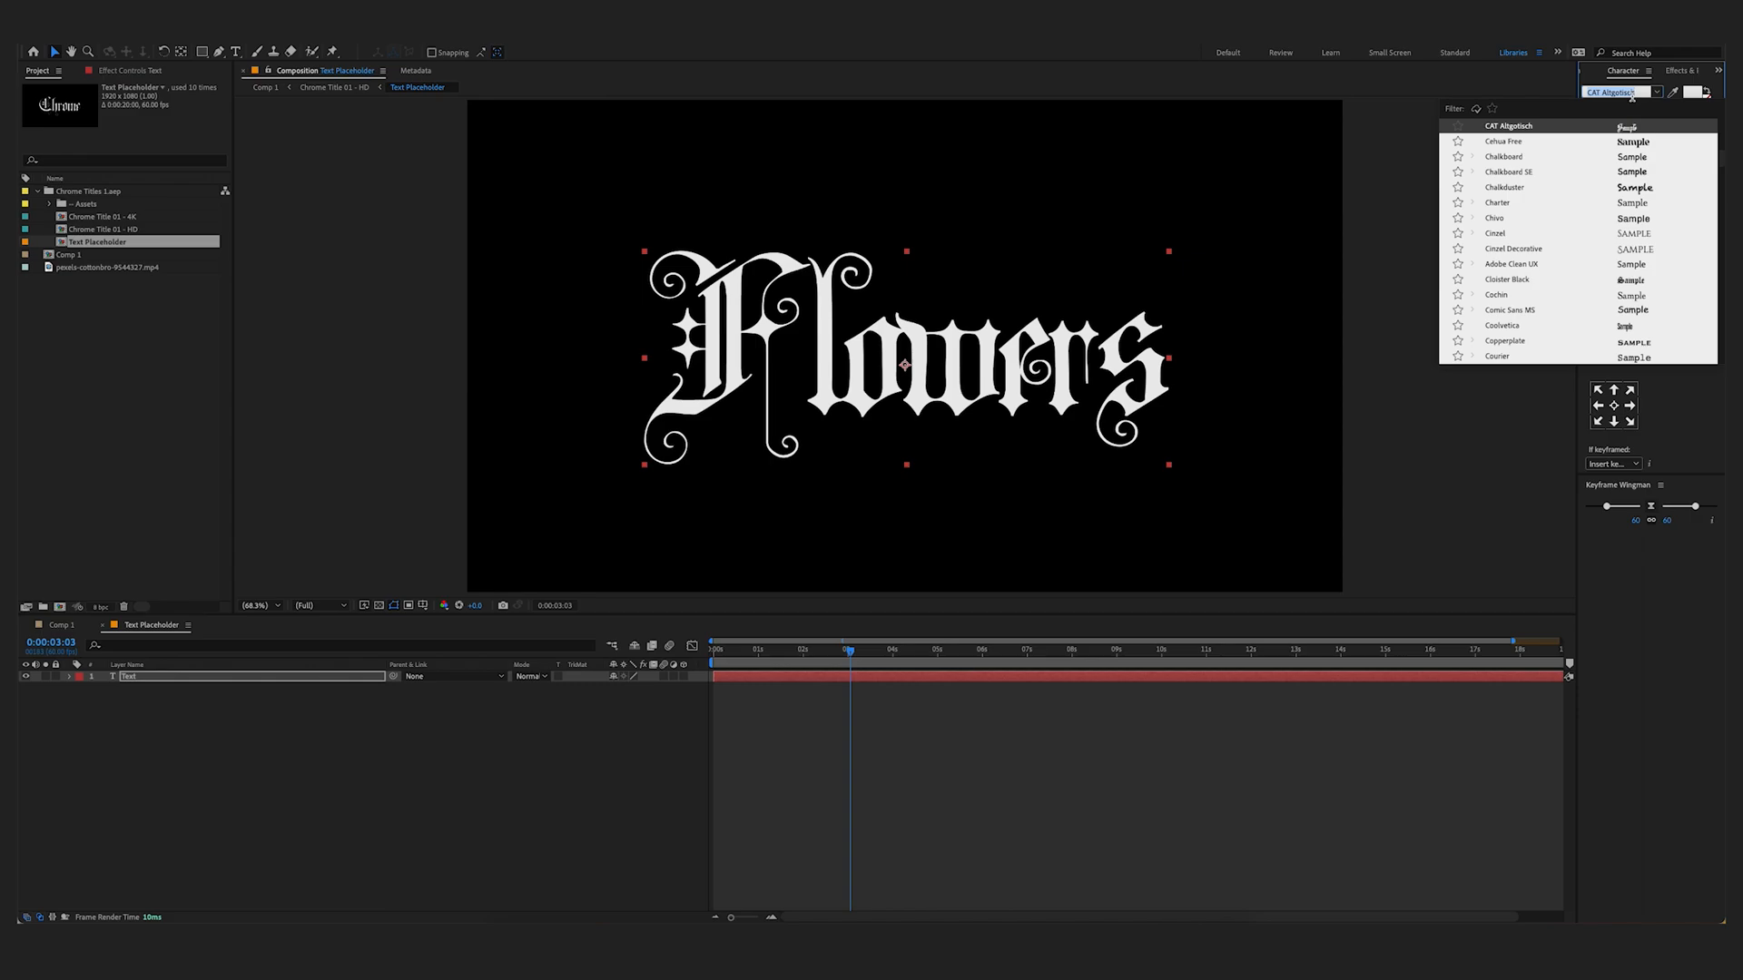
click(1503, 158)
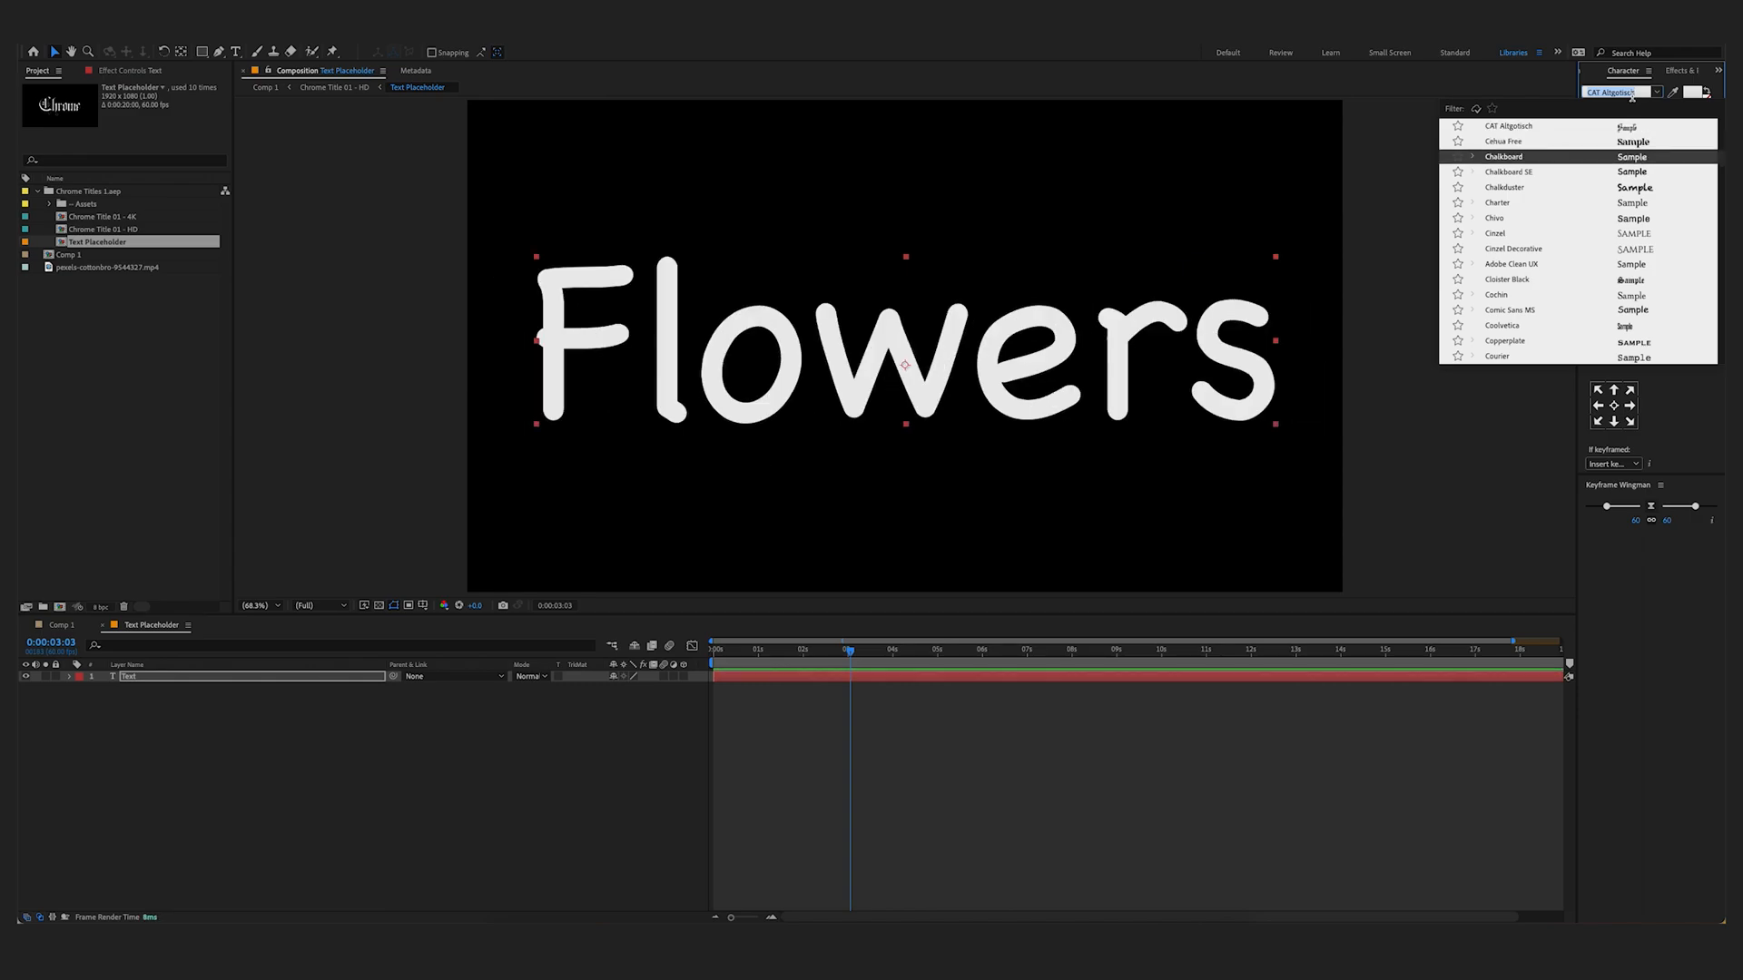
click(1508, 125)
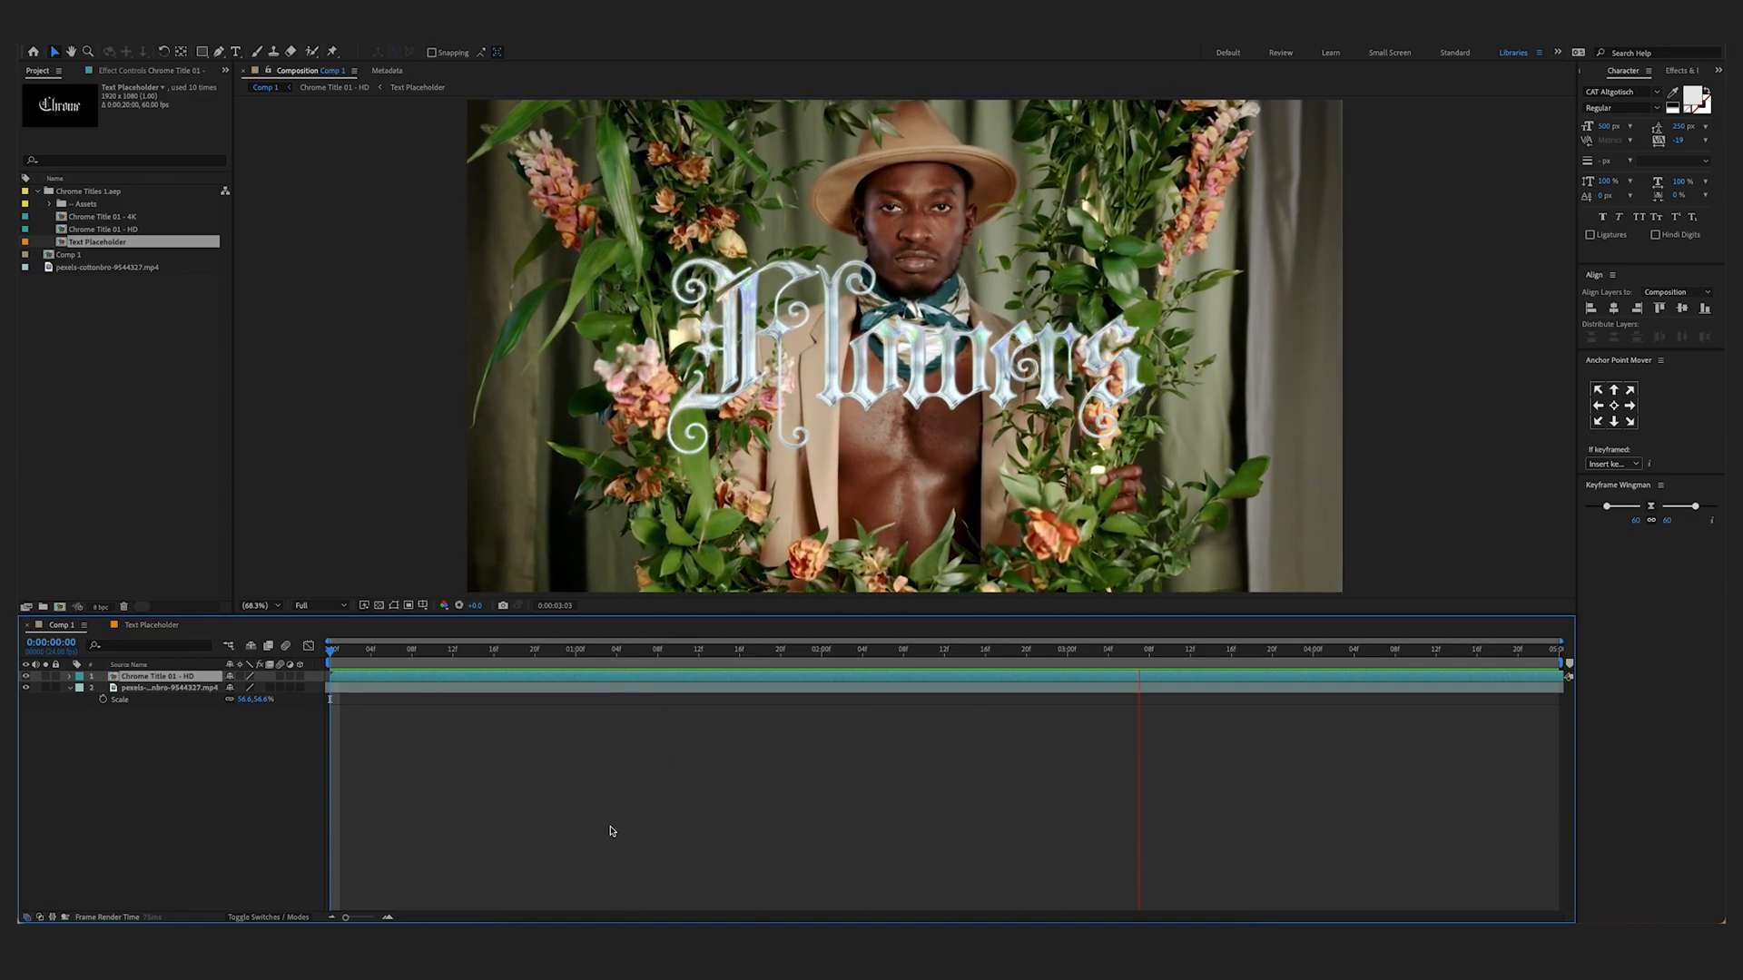
Bring in the Chrome Title 08 script template reading 'Flowers' and return to Comp 1
click(1435, 649)
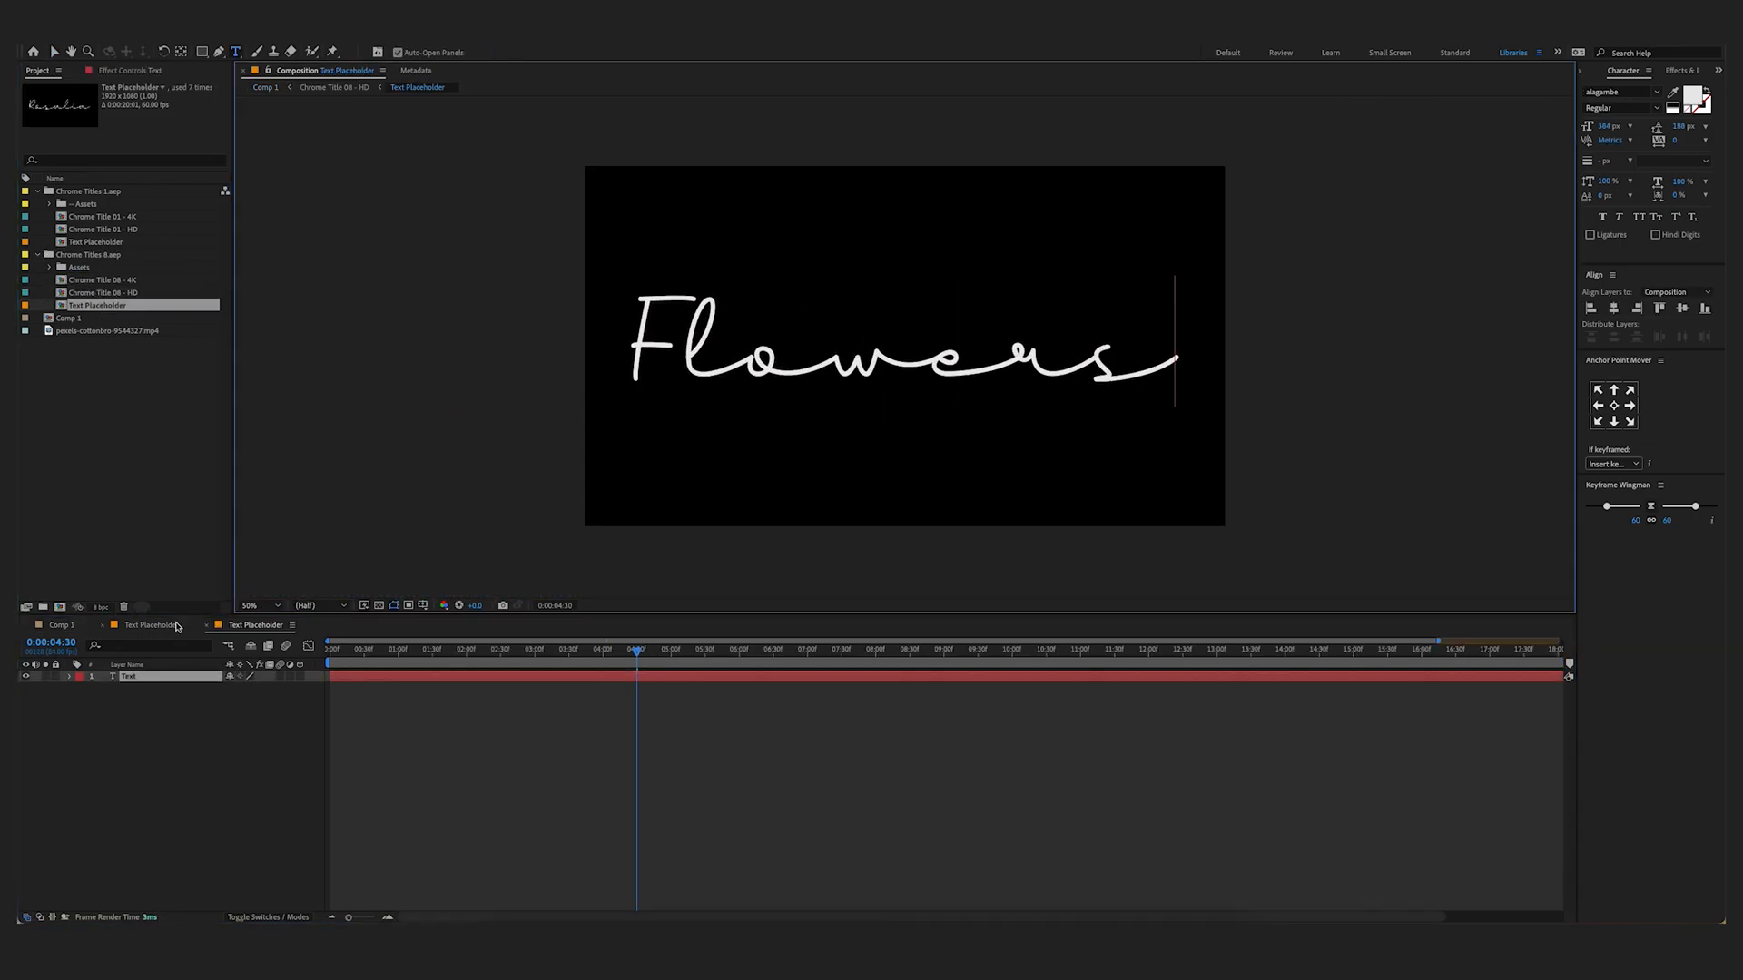
click(60, 624)
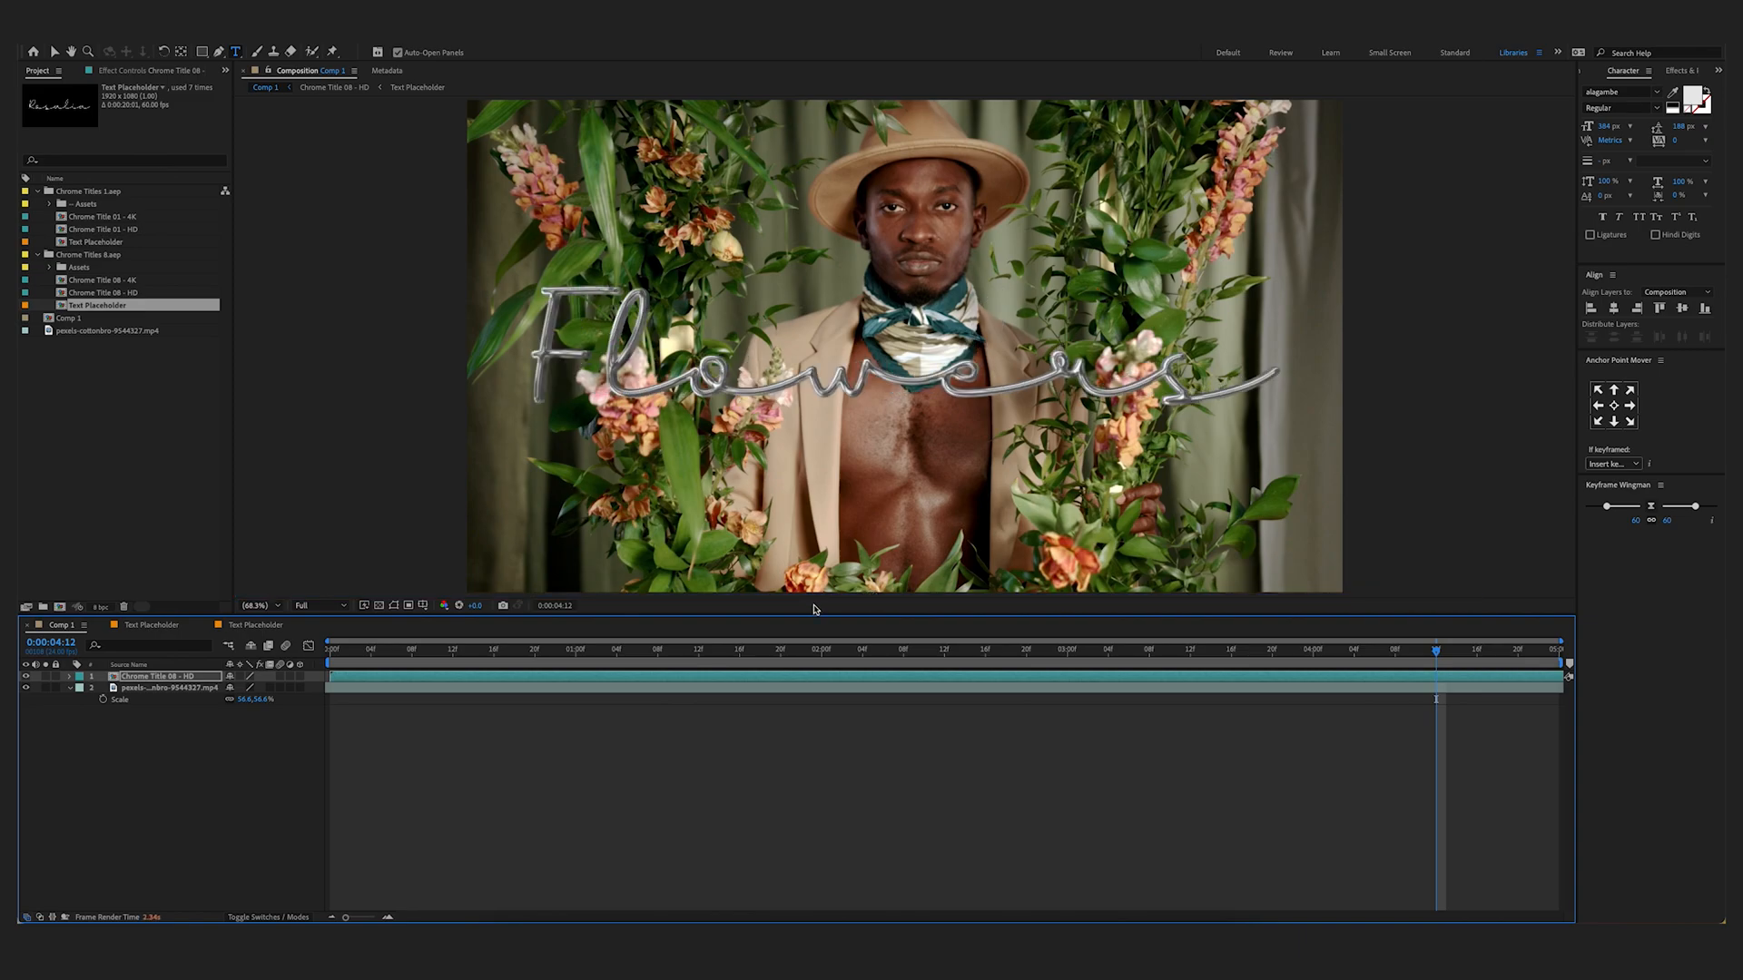
Apply a Tint effect to Chrome Title 08 - HD with a greenish footage colour
click(1665, 70)
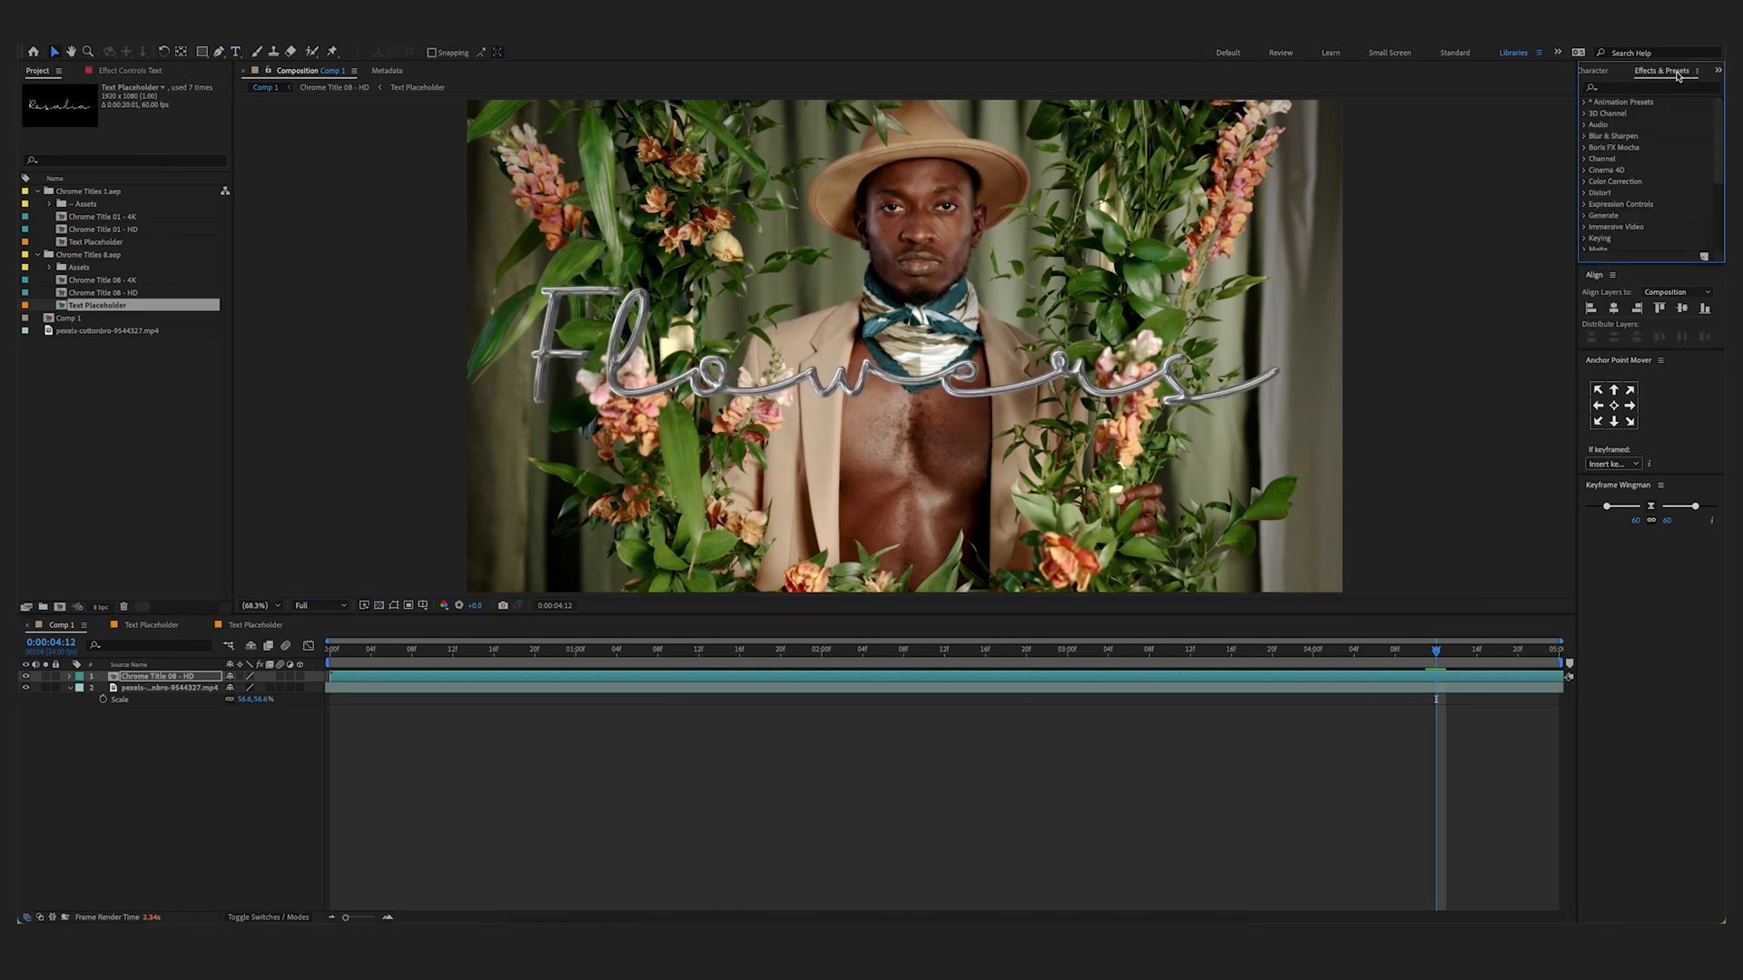
text(tint)
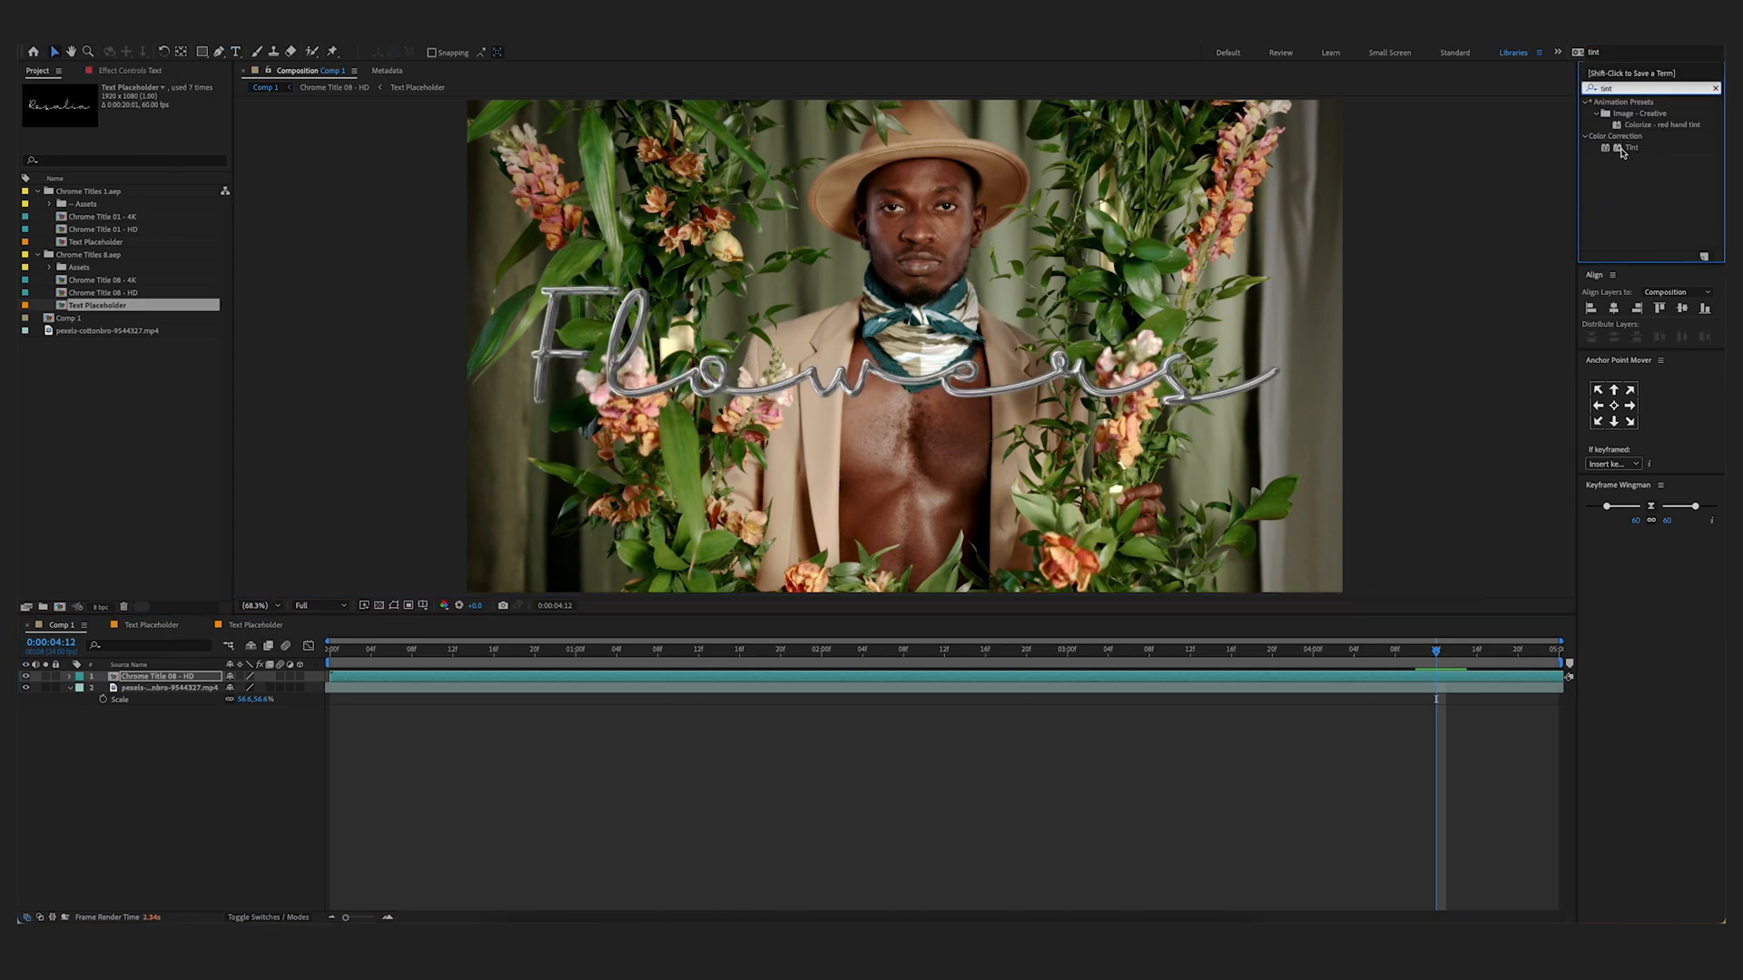
click(143, 110)
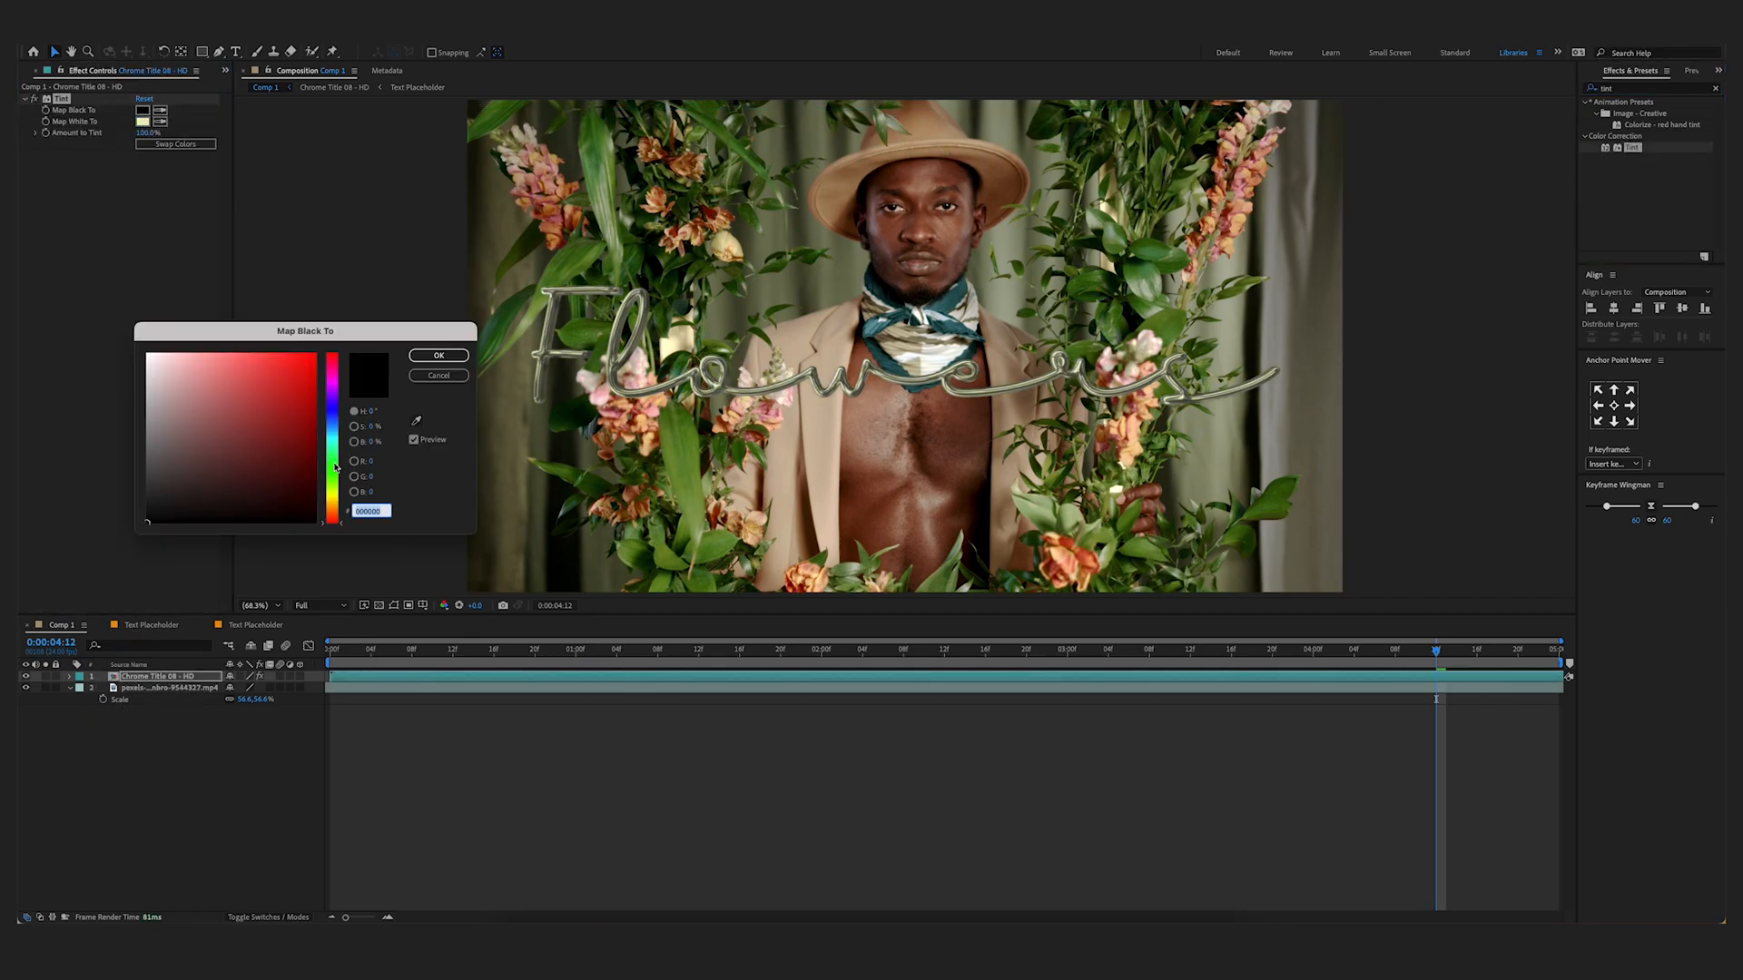
click(437, 354)
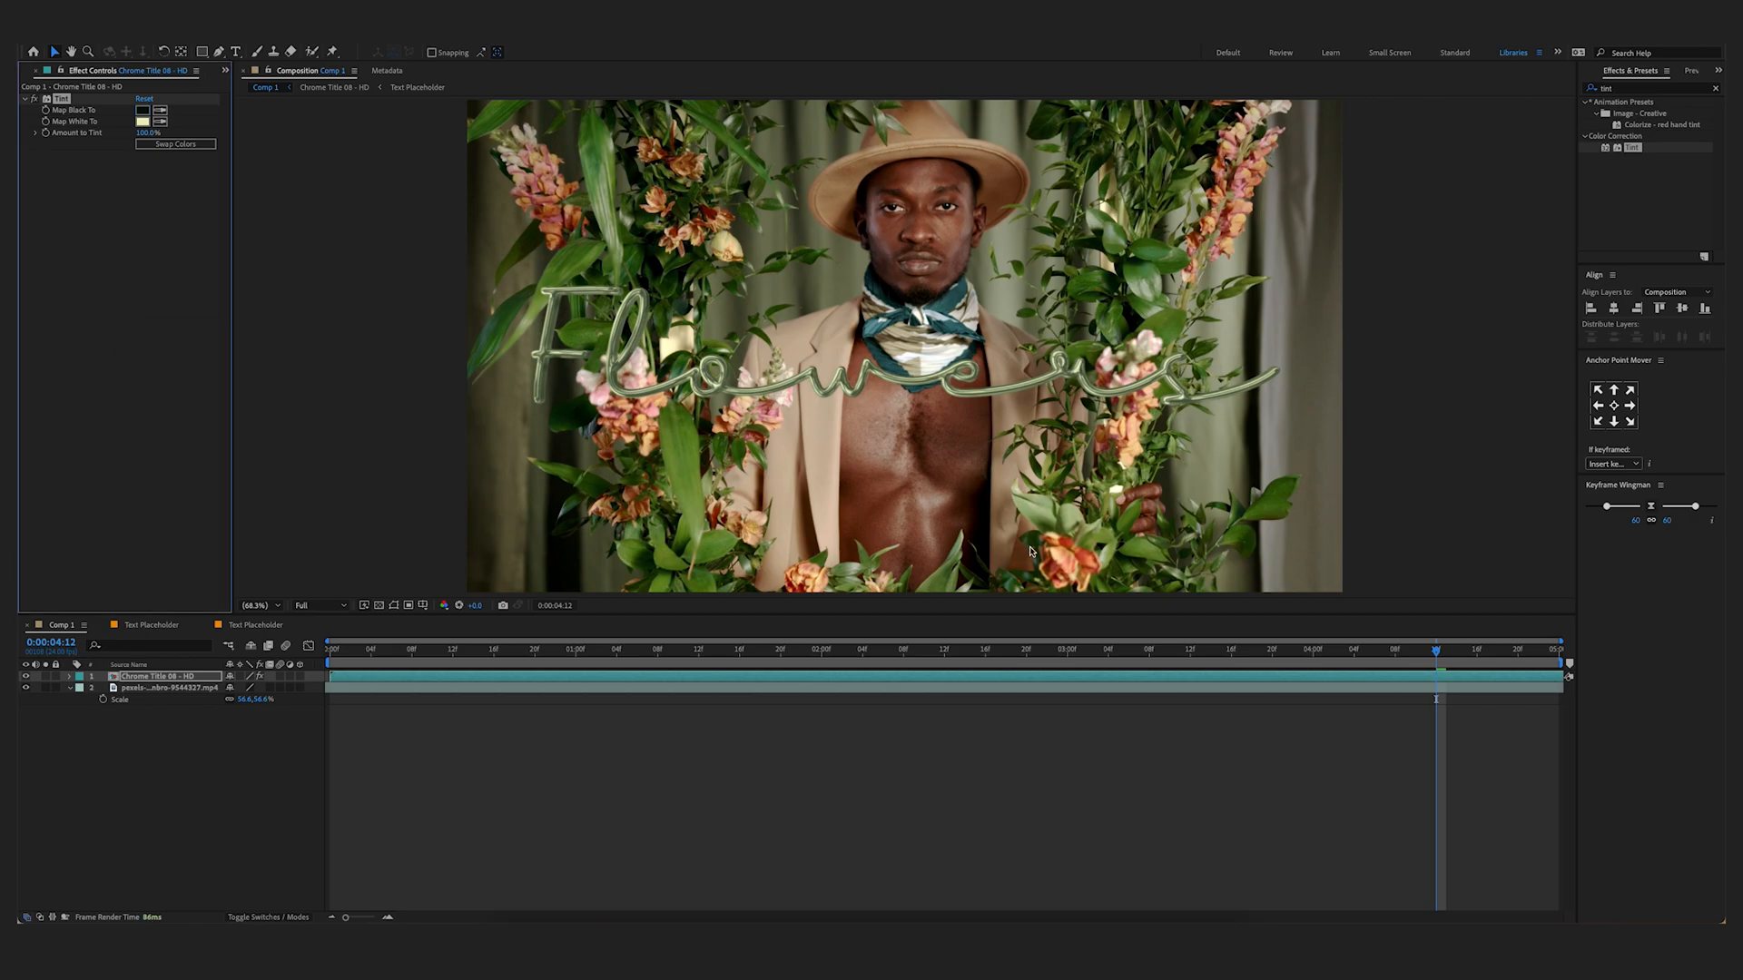